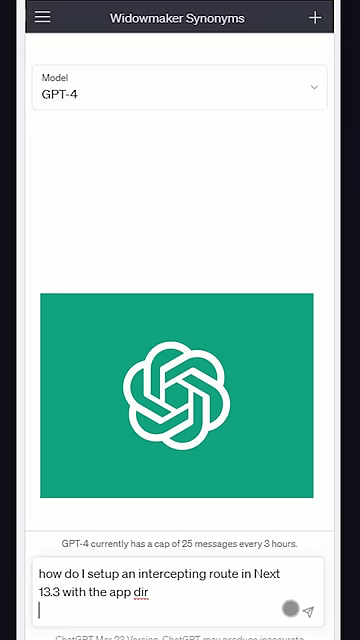
Send GPT-4 the question about setting up an intercepting route in Next 13.3's app dir
click(300, 608)
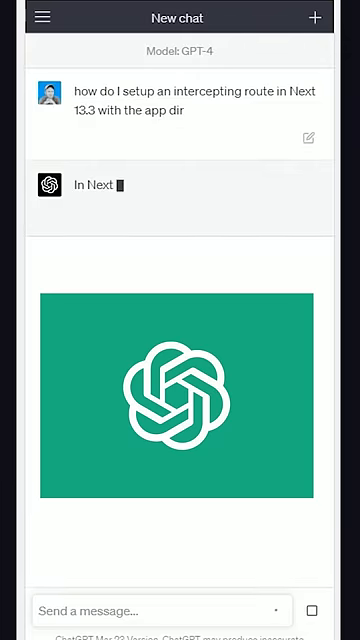